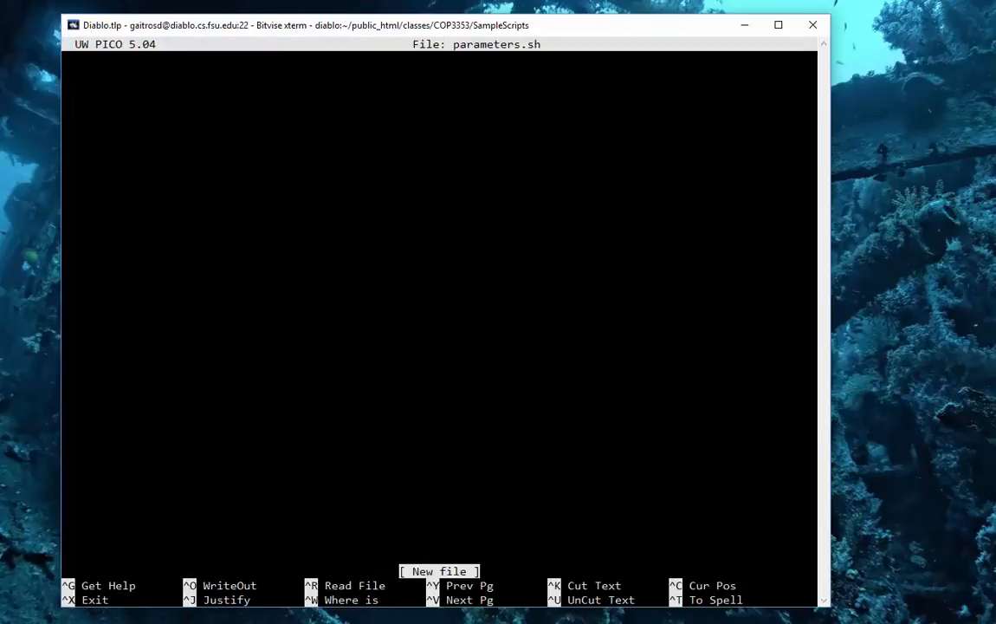
- Write the #!/bin/tcsh line, a '# Comments Tell us who you are' line and a '# Author: Dr. Yuri Z...' line
{"action": "type", "text": "#!"}
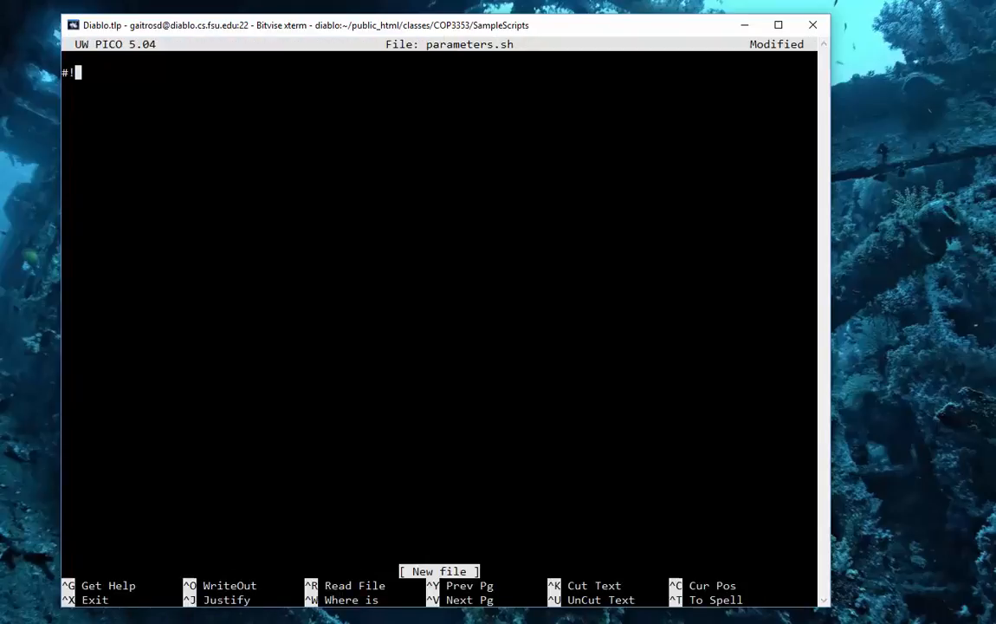
{"action": "type", "text": "/bin/tcsh"}
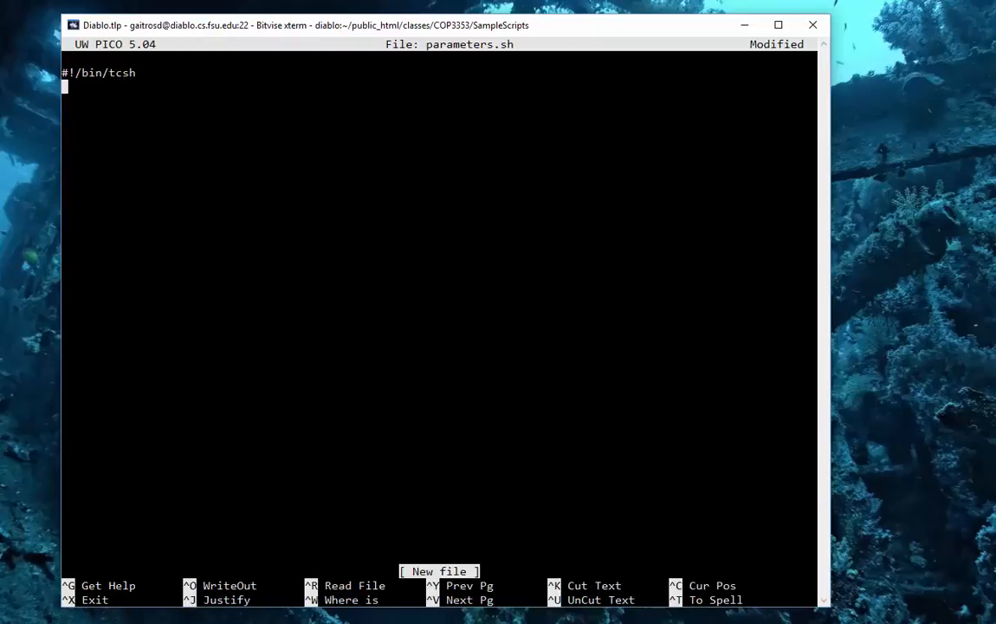
{"action": "type", "text": "# Comm"}
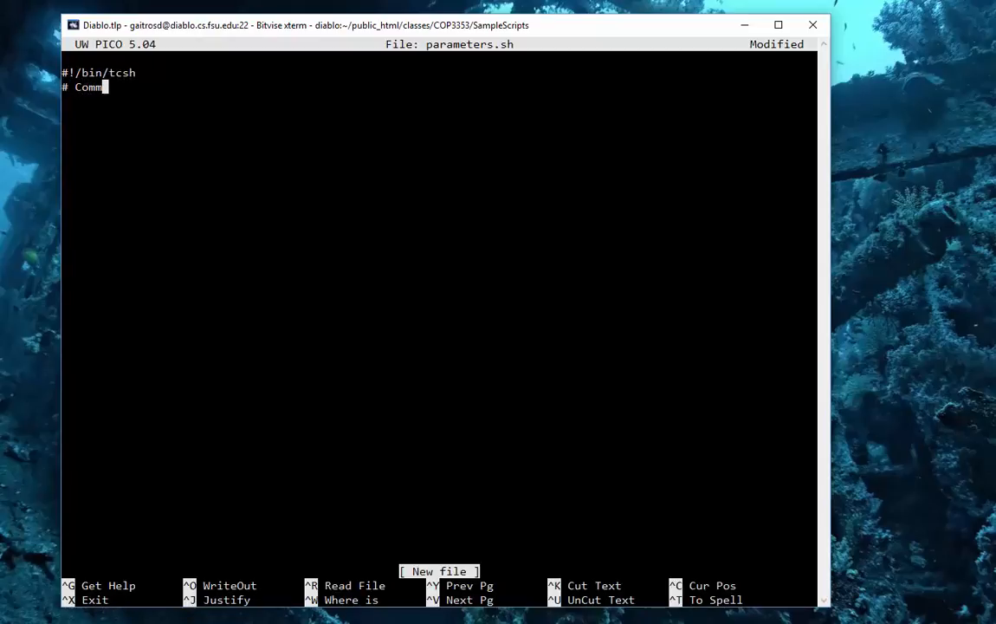
{"action": "type", "text": "ents"}
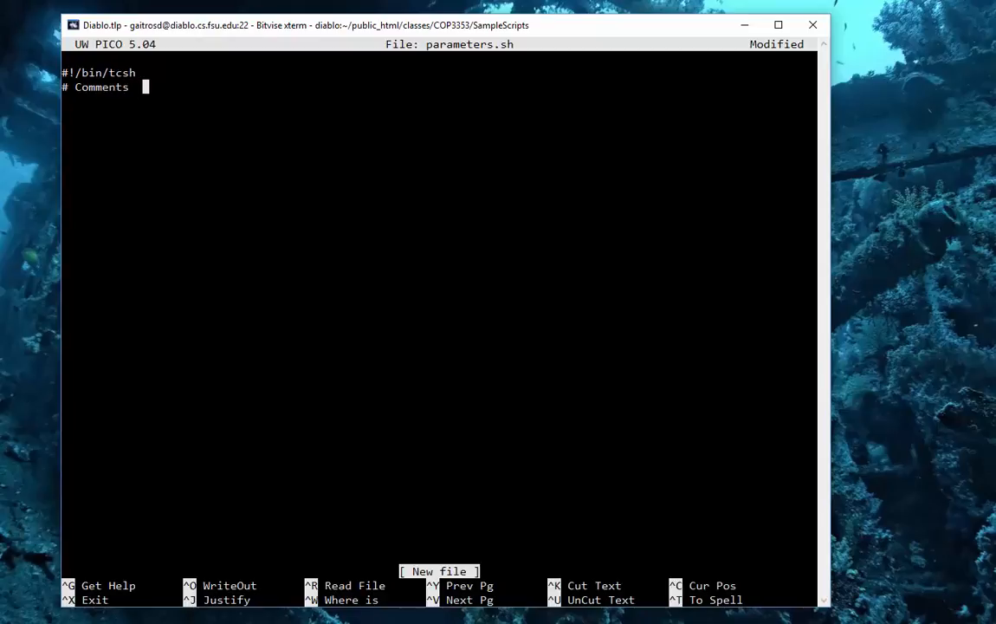
{"action": "type", "text": "Tell us y"}
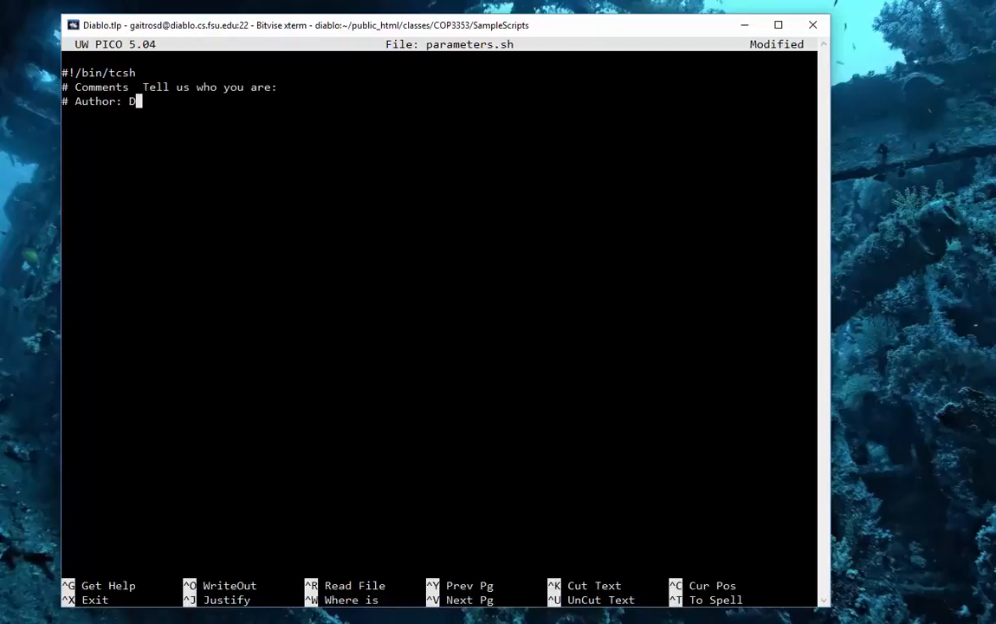
{"action": "type", "text": "r. Yuri Zhivago"}
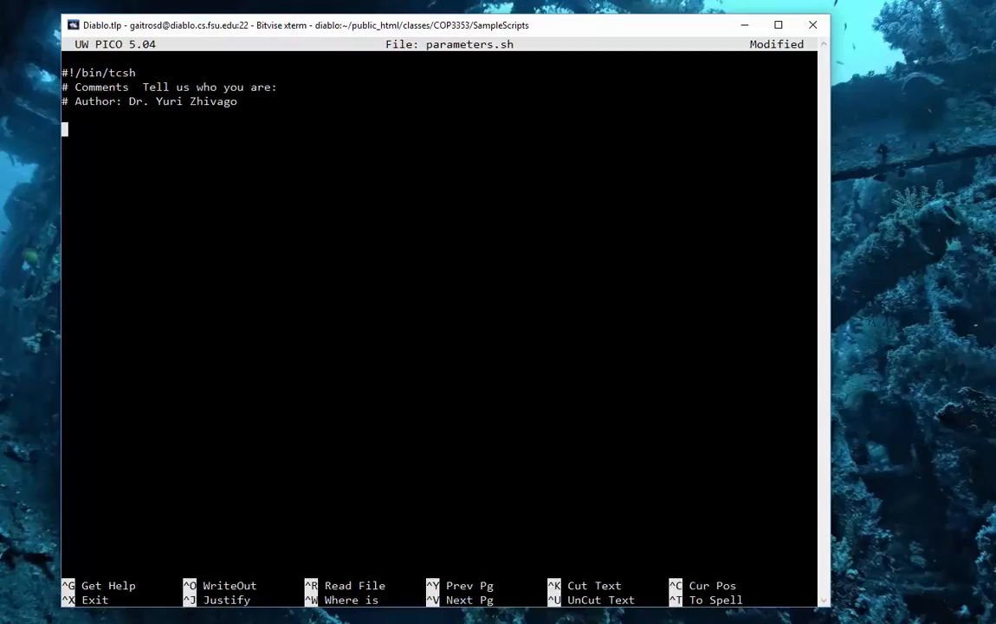
- Add echo lines stating parameter $0 is the file name and the 1st parameter is $1
{"action": "type", "text": "echo"}
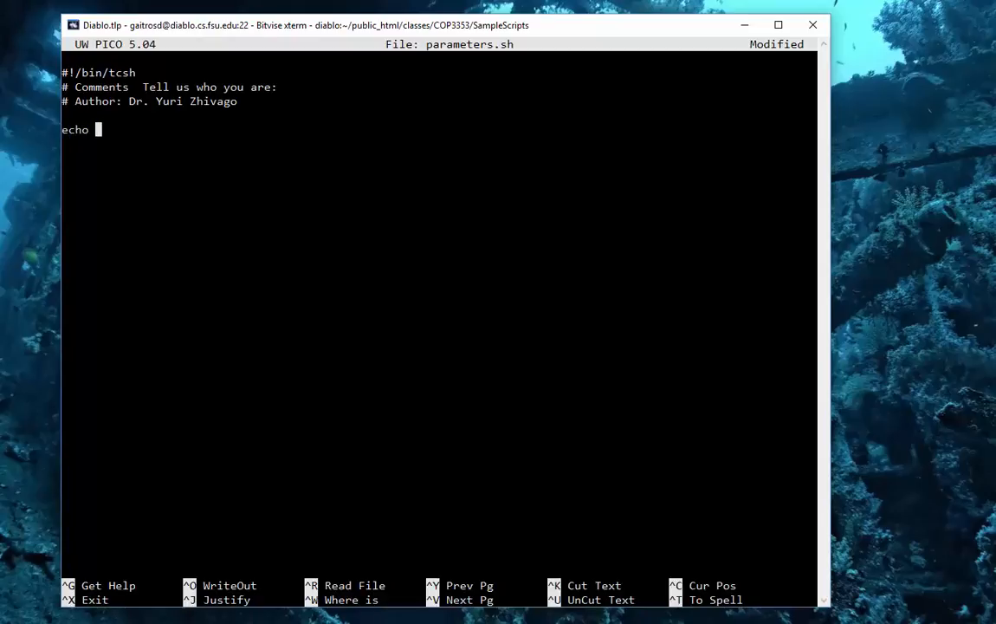
{"action": "type", "text": "\"Thei"}
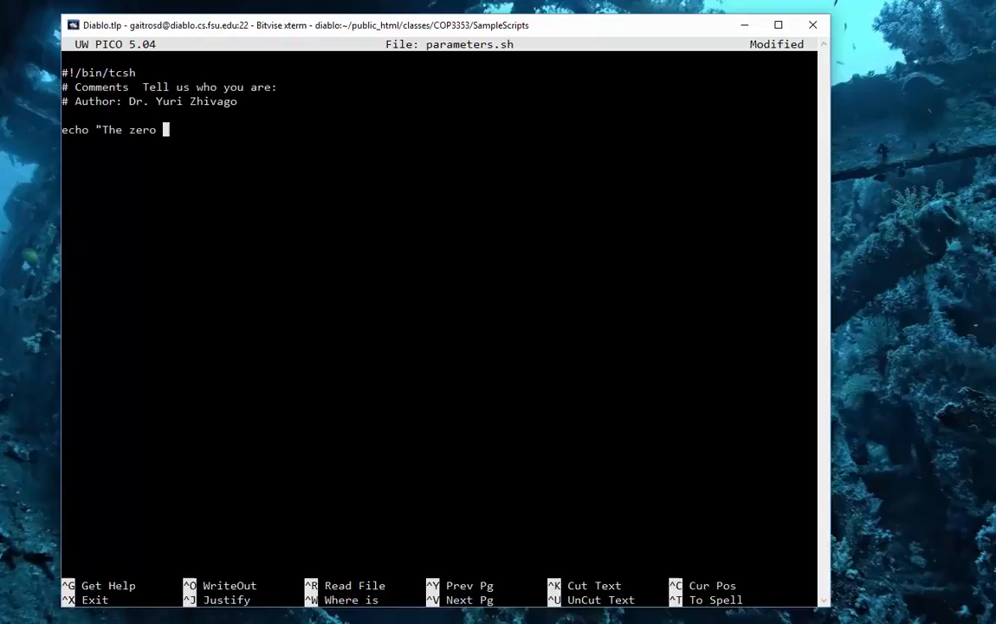
{"action": "type", "text": "parameter is alway"}
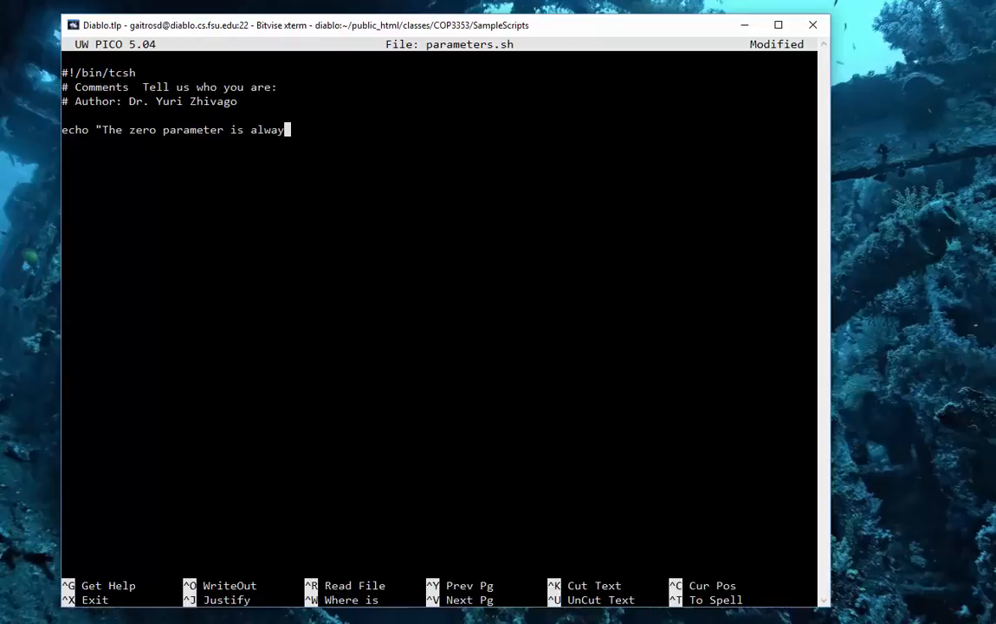
{"action": "type", "text": "s the"}
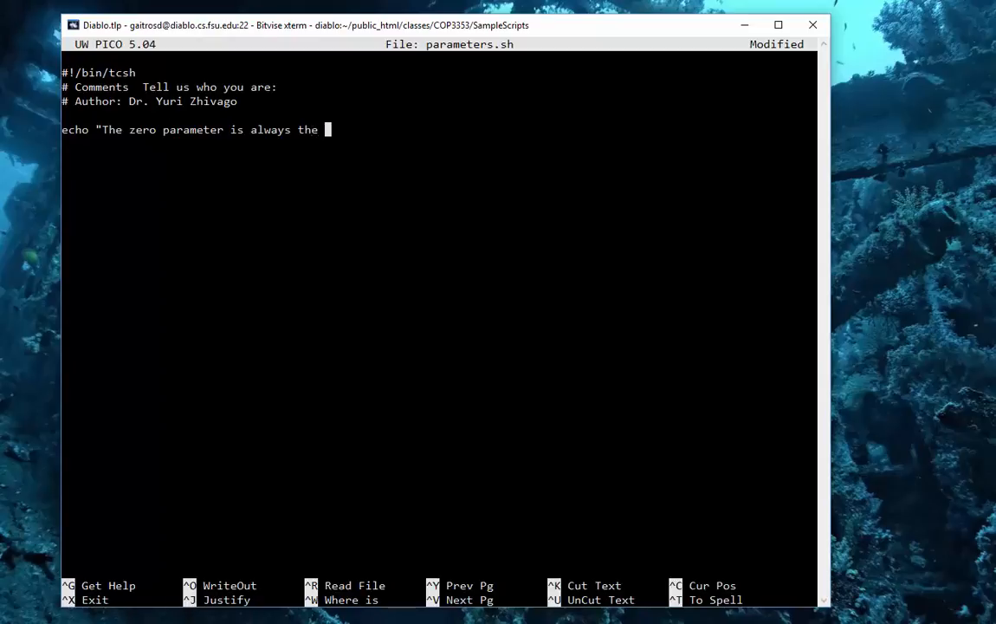
{"action": "type", "text": "name of the file script $"}
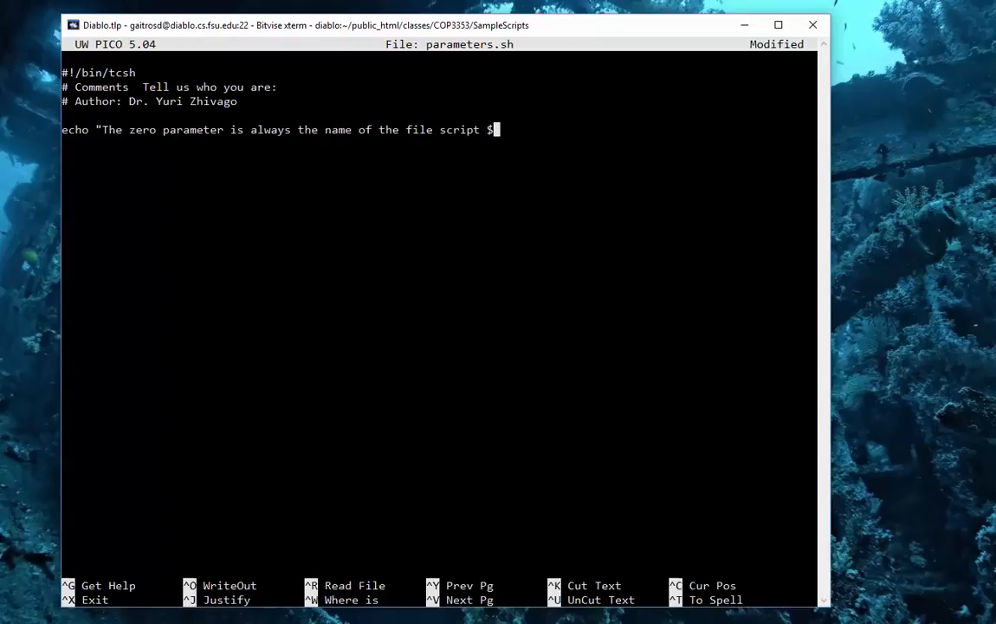
{"action": "type", "text": "0\""}
{"action": "left_click", "coordinate": [439, 144]}
{"action": "type", "text": "echo \"Thie"}
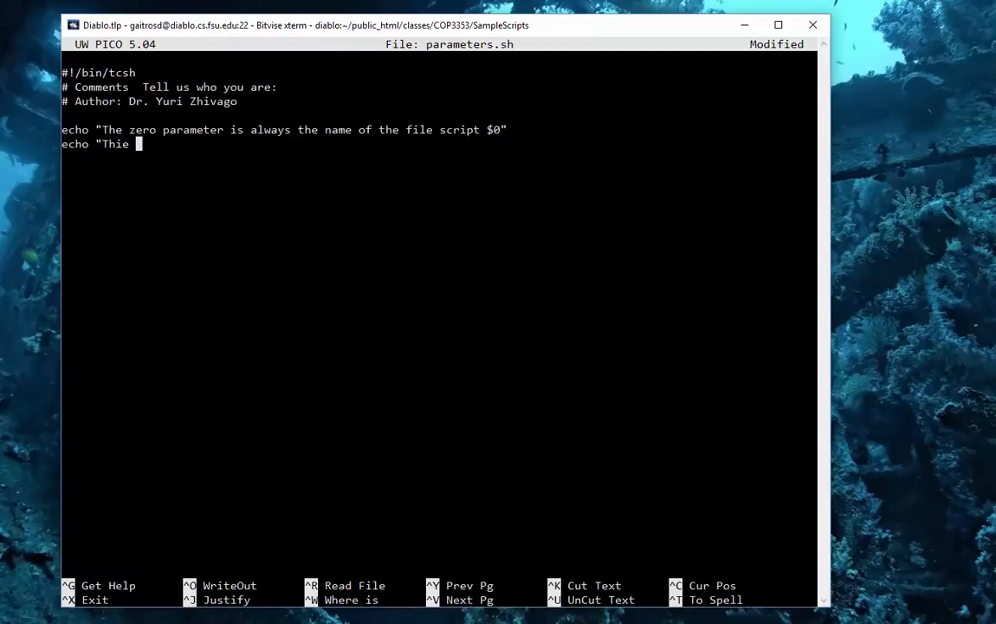
{"action": "type", "text": "1st param"}
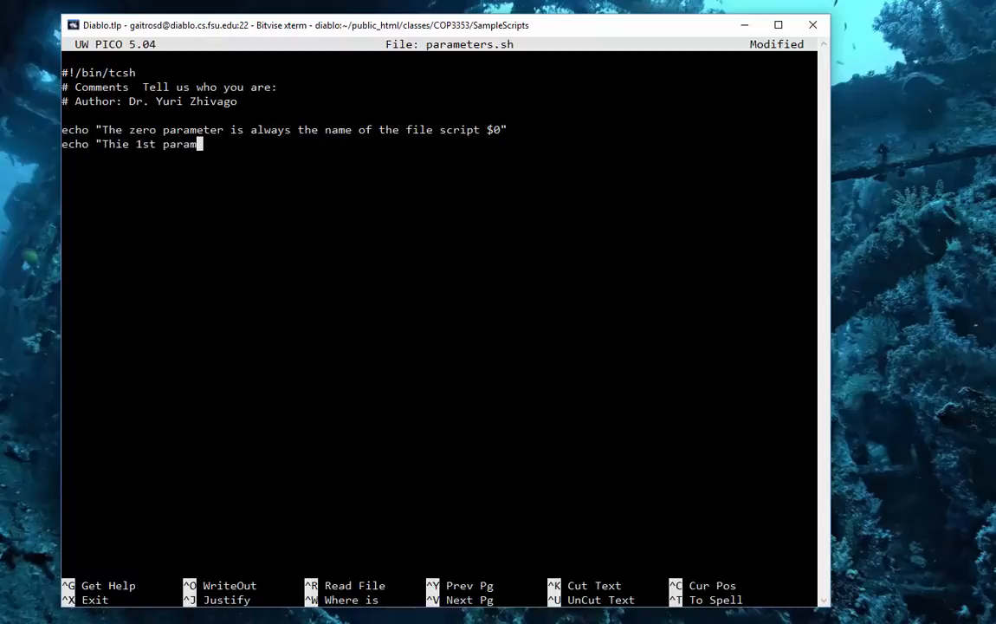
{"action": "type", "text": "eter is"}
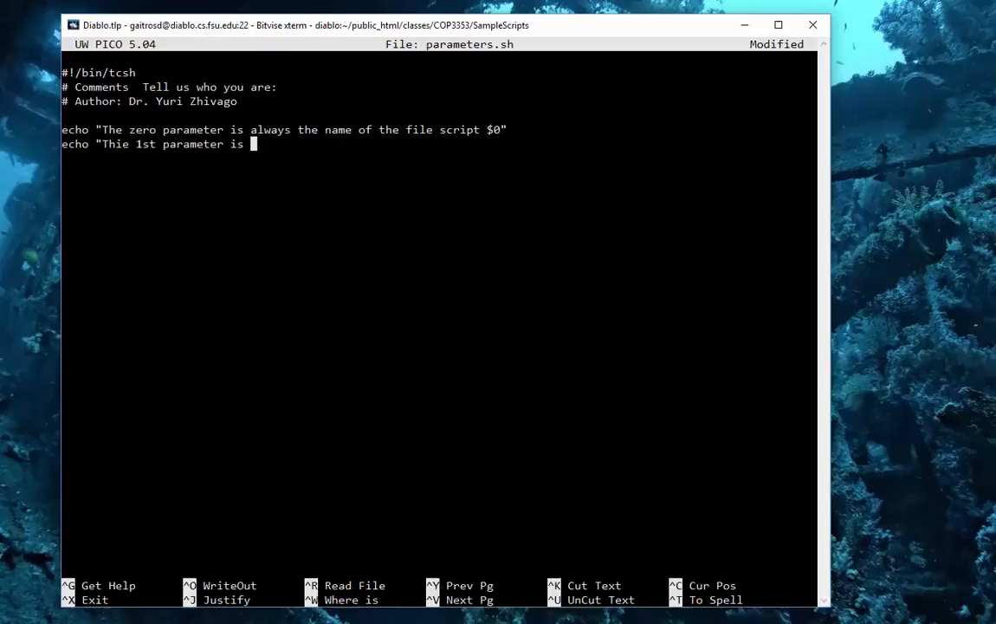
{"action": "type", "text": "$1\""}
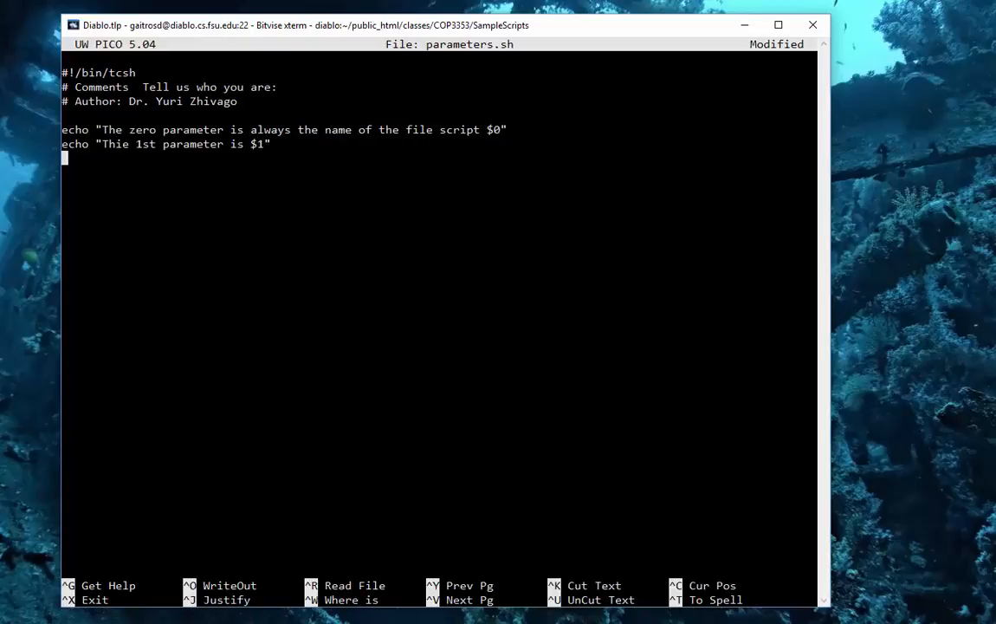
- Add echo lines for the 2nd and 3rd parameters ($2, $3) and end the script with exit 0
{"action": "type", "text": "echo"}
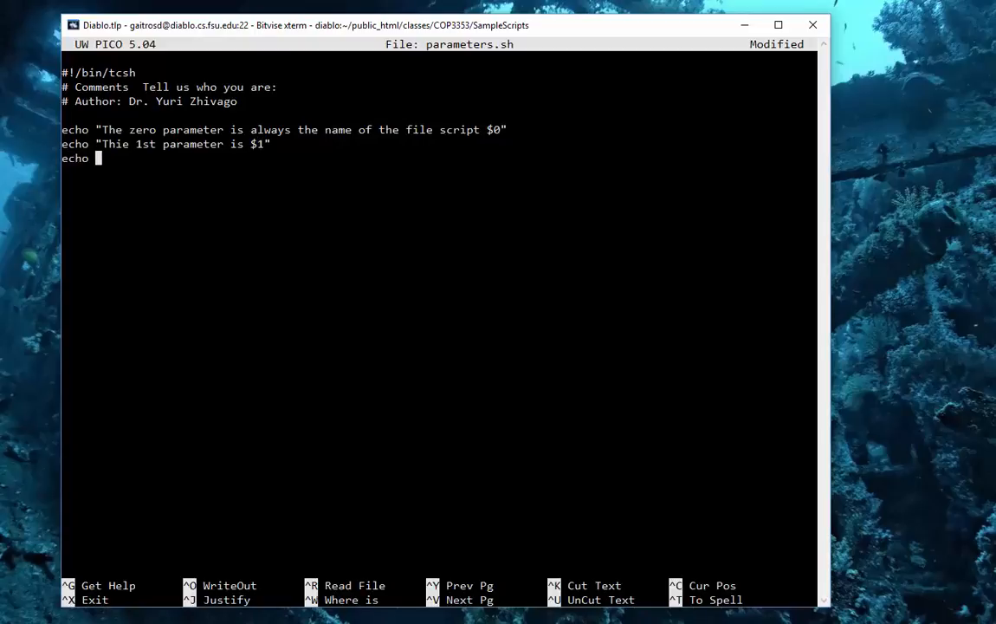
{"action": "type", "text": "\"The 2nd parameter is"}
{"action": "left_click", "coordinate": [438, 173]}
{"action": "type", "text": "42"}
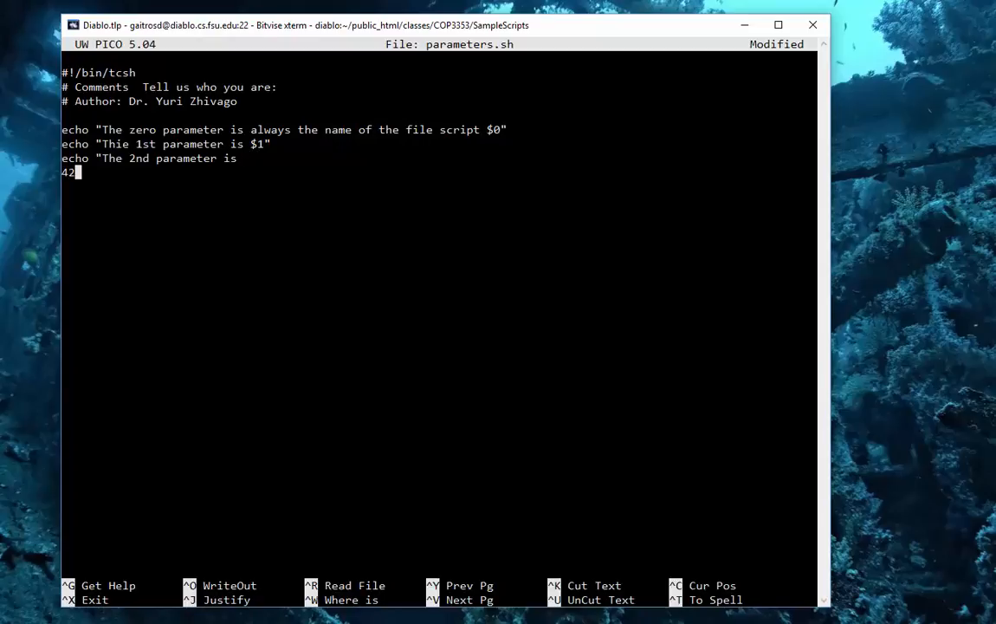
{"action": "key", "text": "BackSpace"}
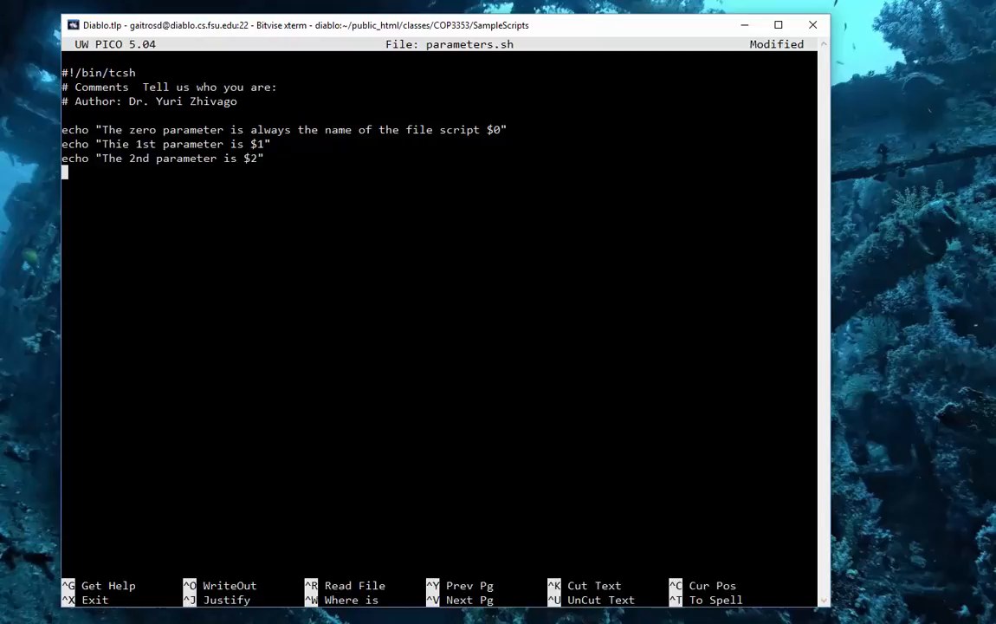
{"action": "type", "text": "echo \"The"}
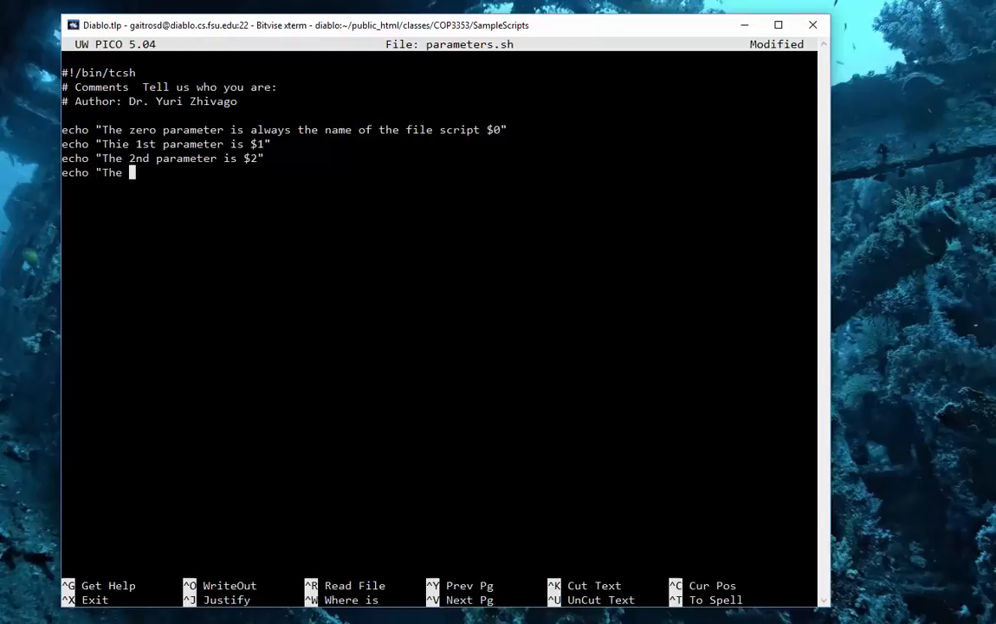
{"action": "type", "text": "3rd"}
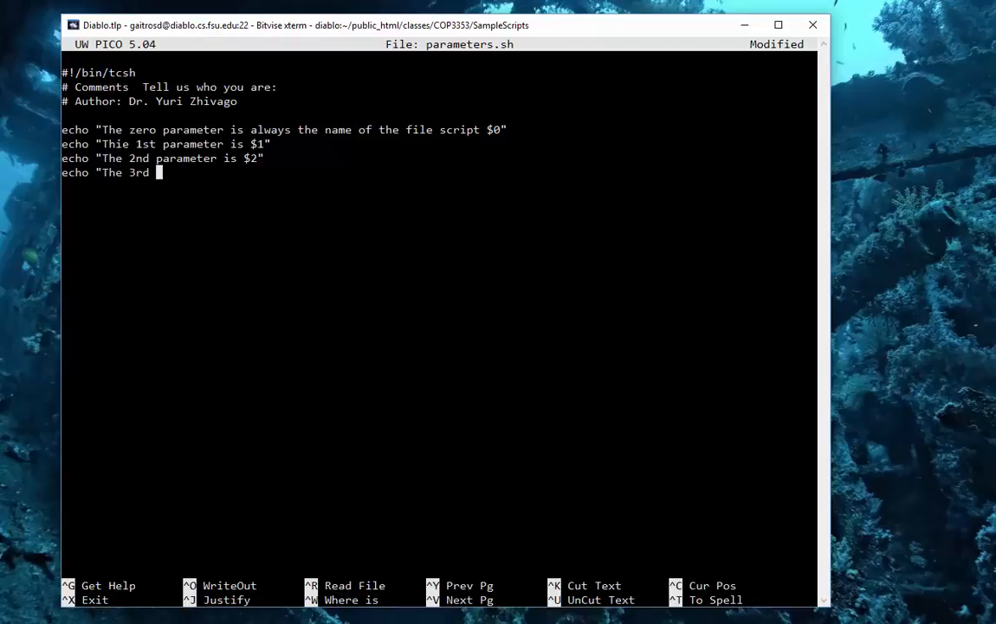
{"action": "type", "text": "parameter"}
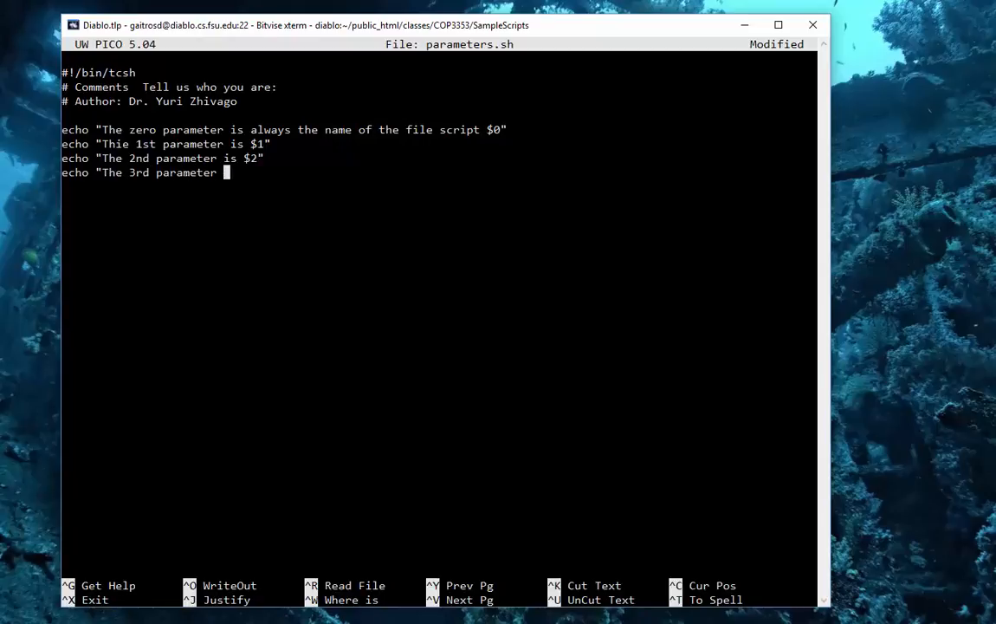
{"action": "type", "text": "is $3 which may not exist"}
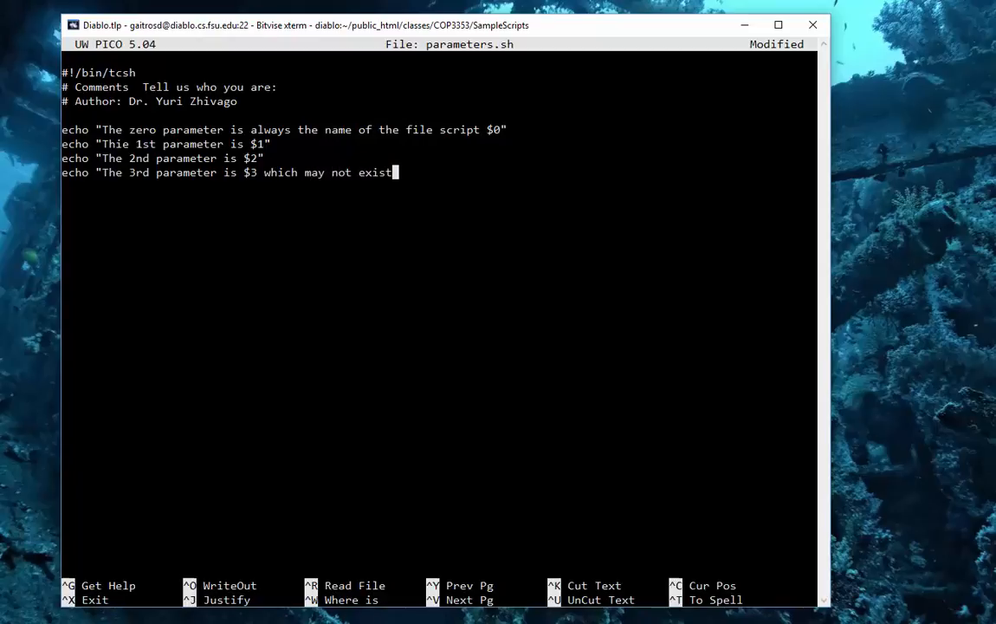
{"action": "type", "text": "\""}
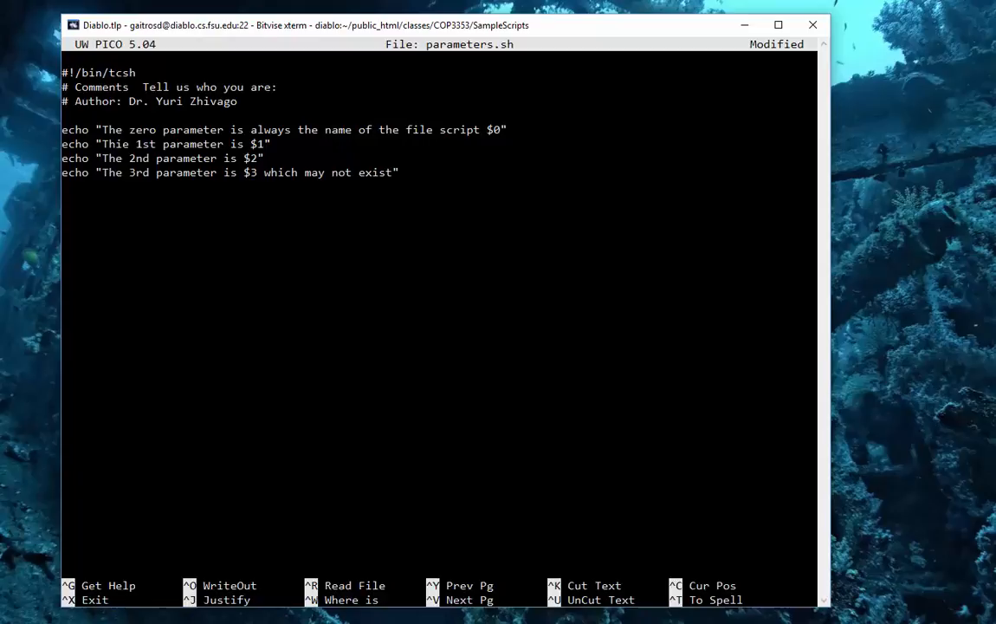
{"action": "type", "text": "exit"}
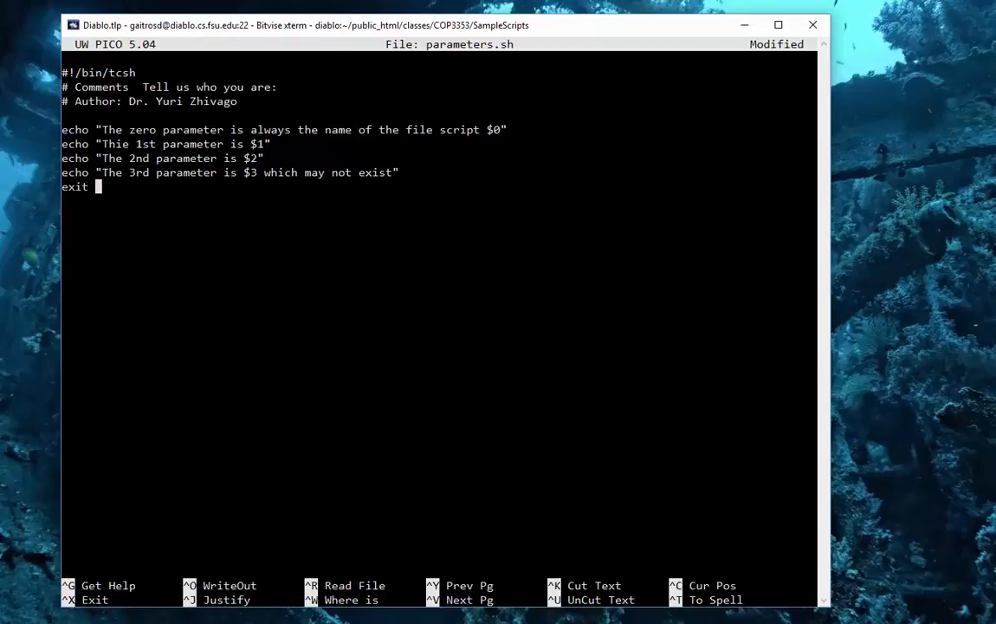
{"action": "type", "text": "0"}
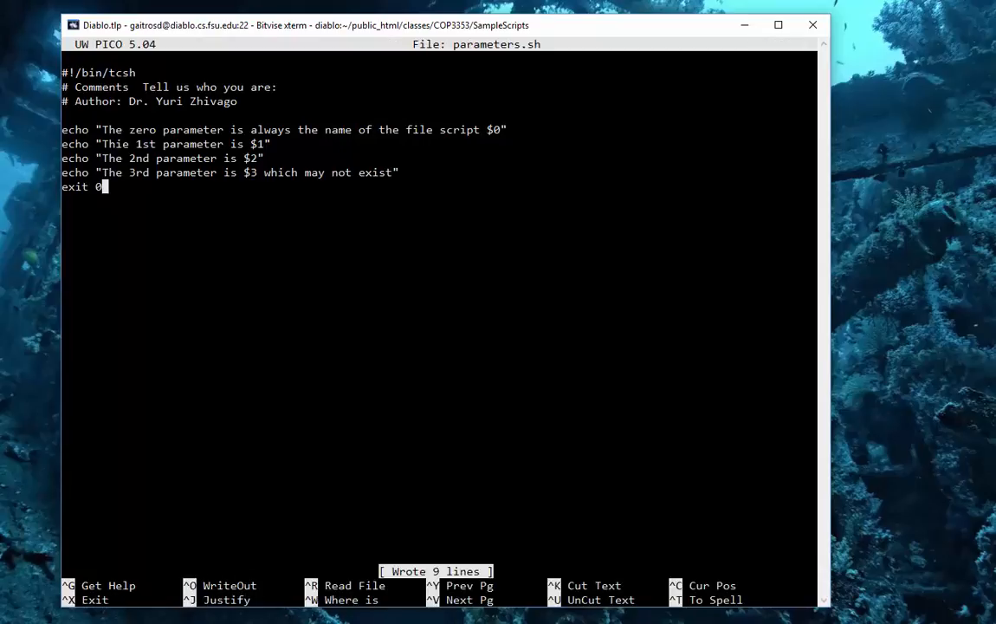
- Leave pico, make parameters.sh executable with chmod 700 and run it with 'one two'
{"action": "key", "text": "ctrl+x"}
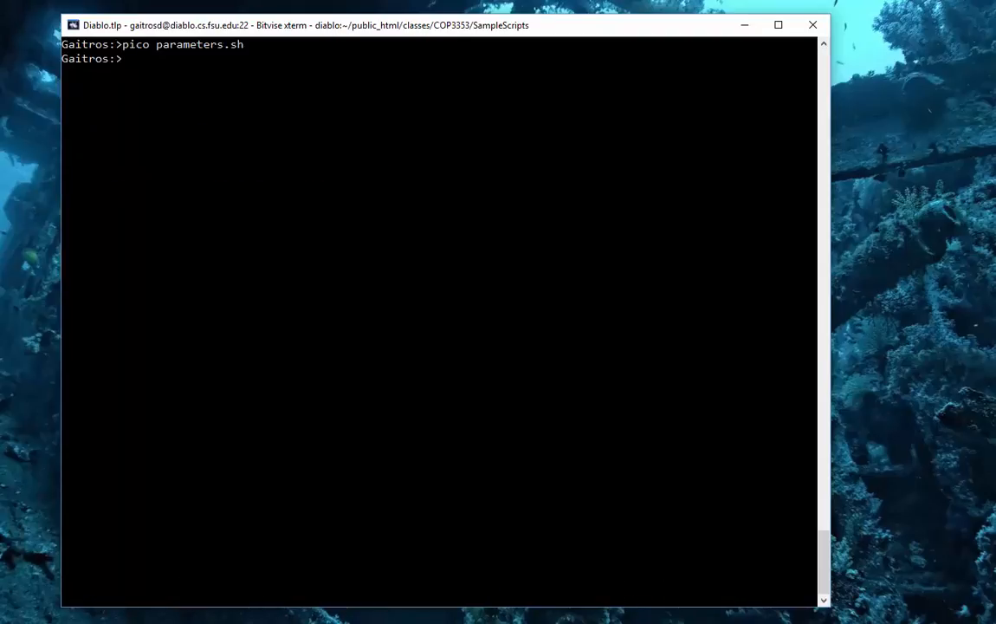
{"action": "type", "text": "chmod 700 paramete"}
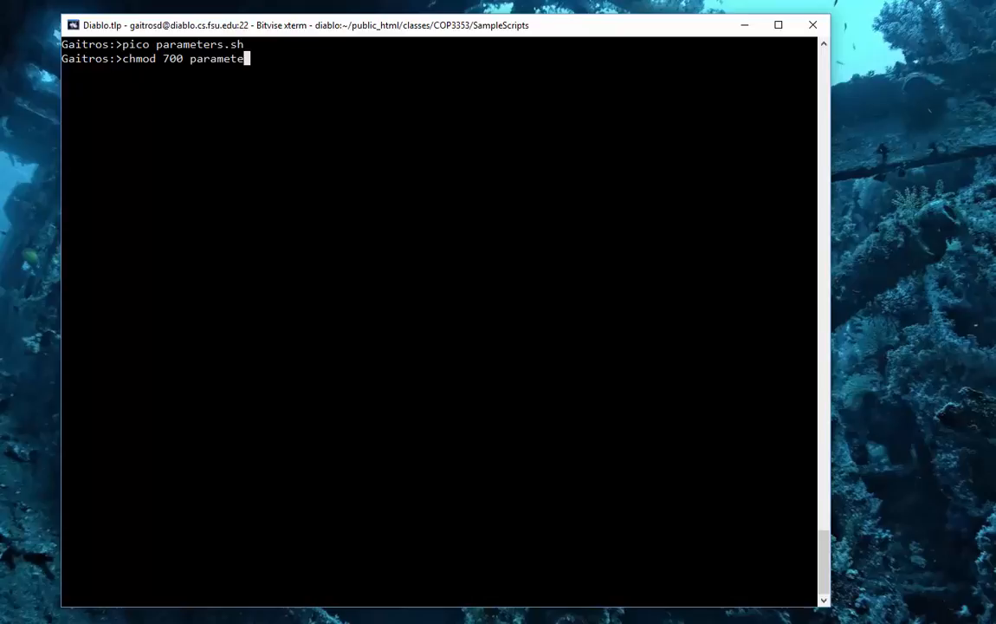
{"action": "type", "text": "rs.sh"}
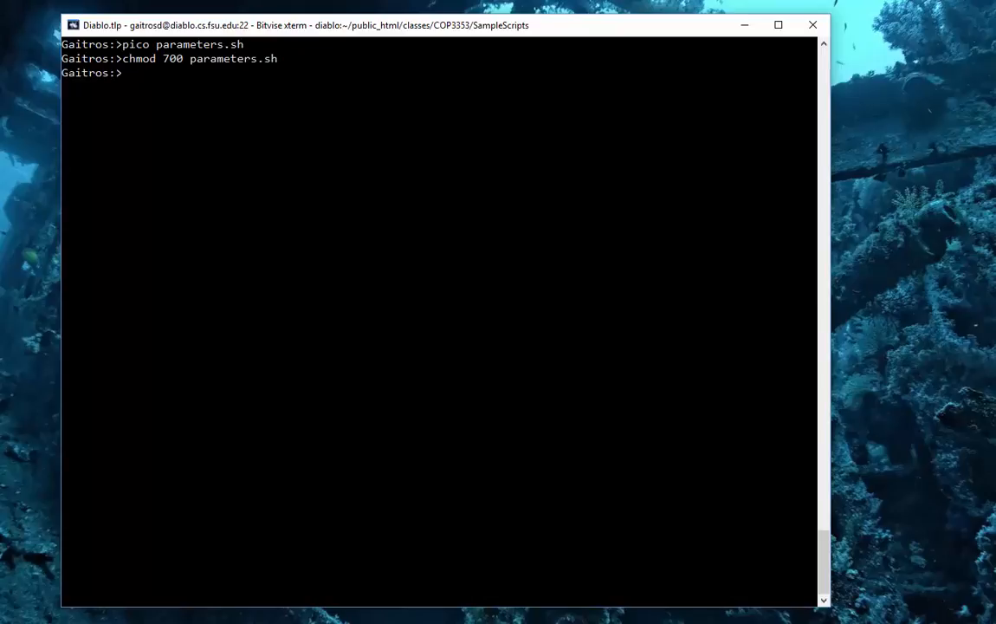
{"action": "type", "text": "parameters"}
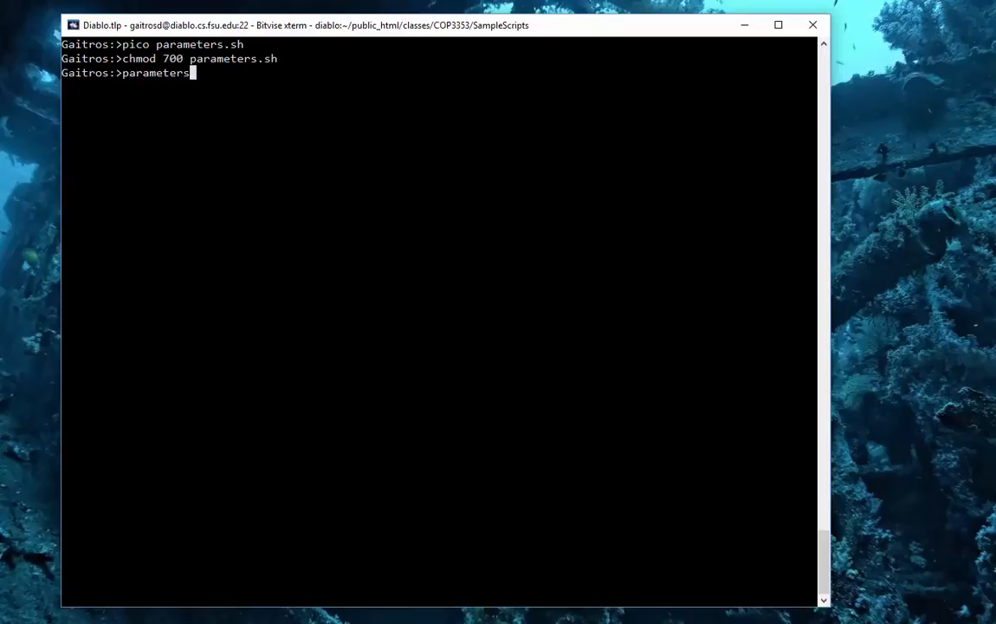
{"action": "type", "text": ".sh one t"}
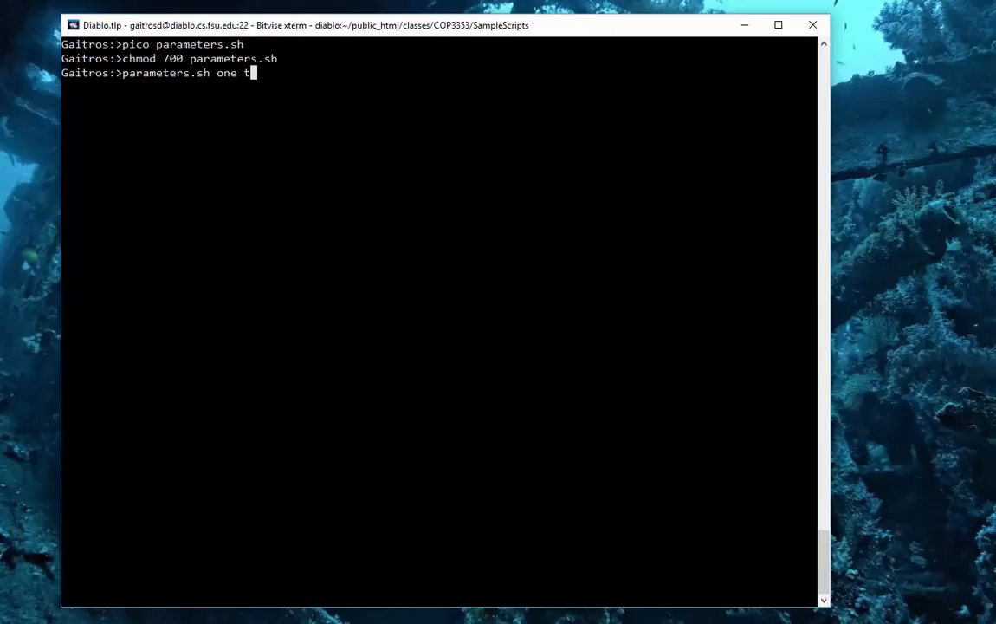
{"action": "type", "text": "wo"}
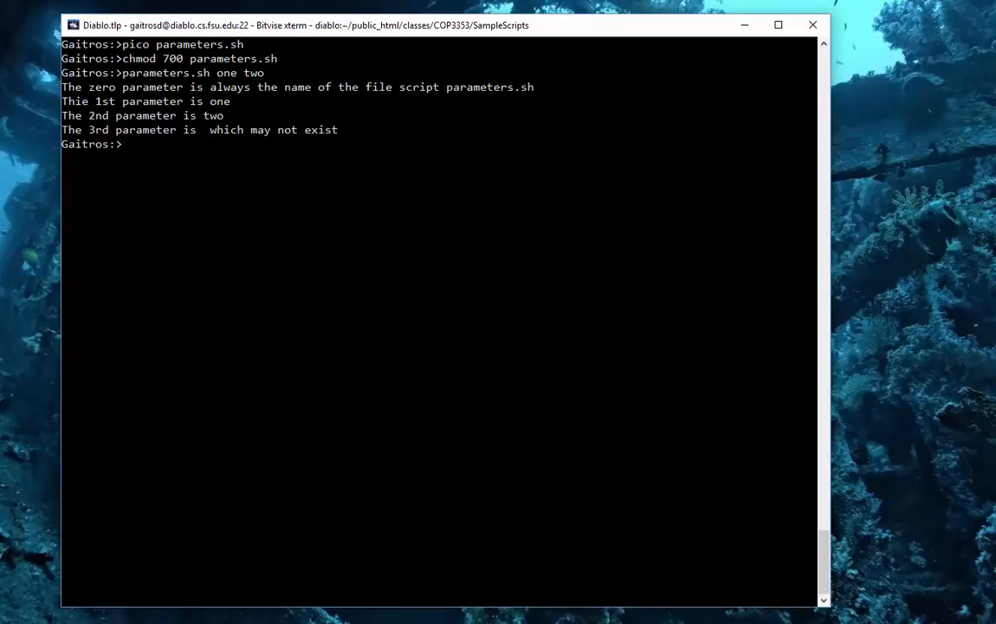
- Run parameters.sh with 'one two three' to print each parameter, then clear the screen
{"action": "type", "text": "parameters.sh one two"}
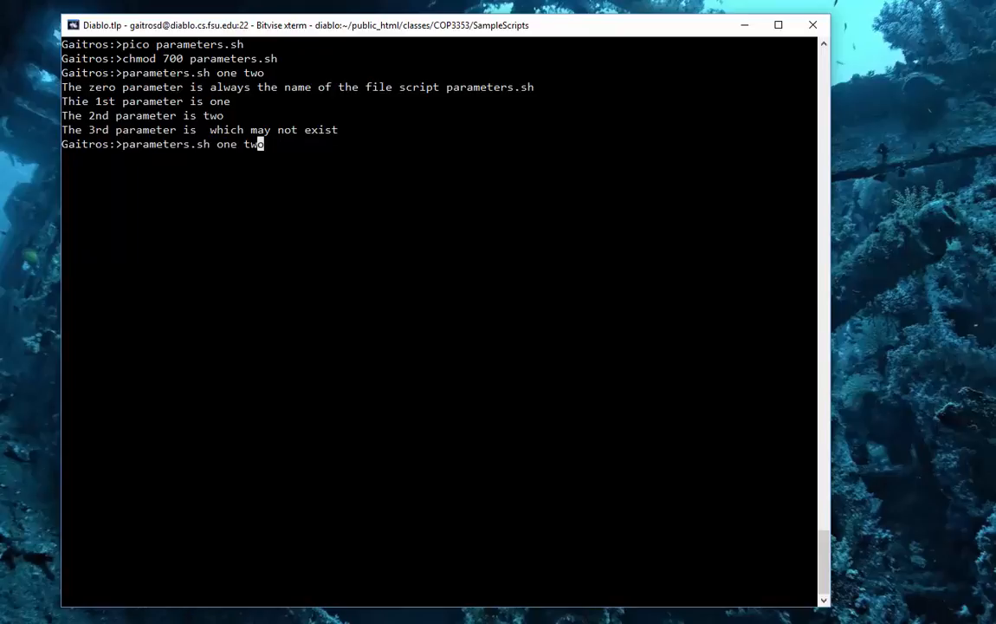
{"action": "type", "text": "three"}
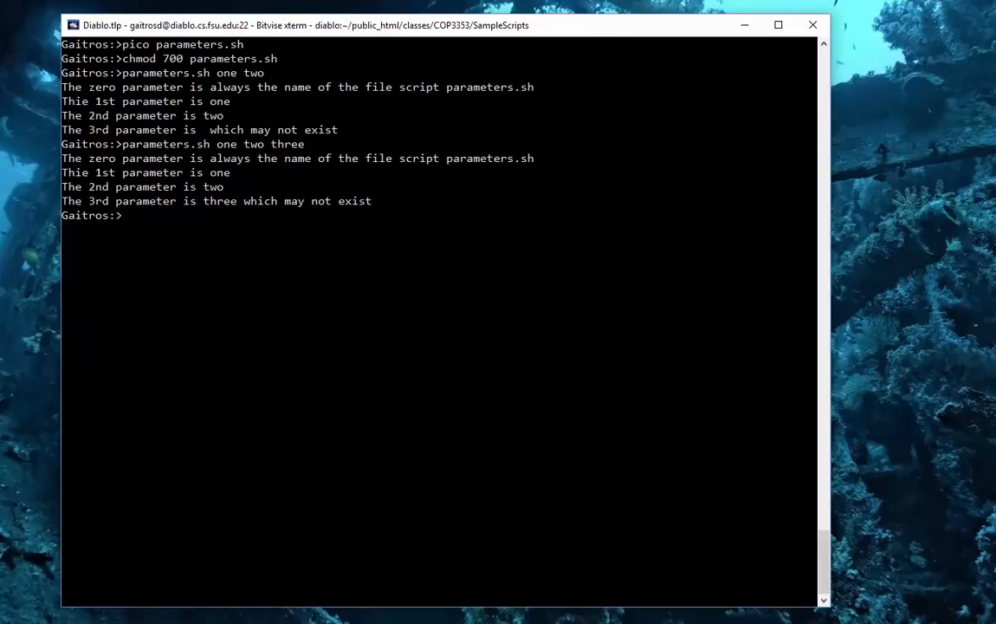
{"action": "type", "text": "clear"}
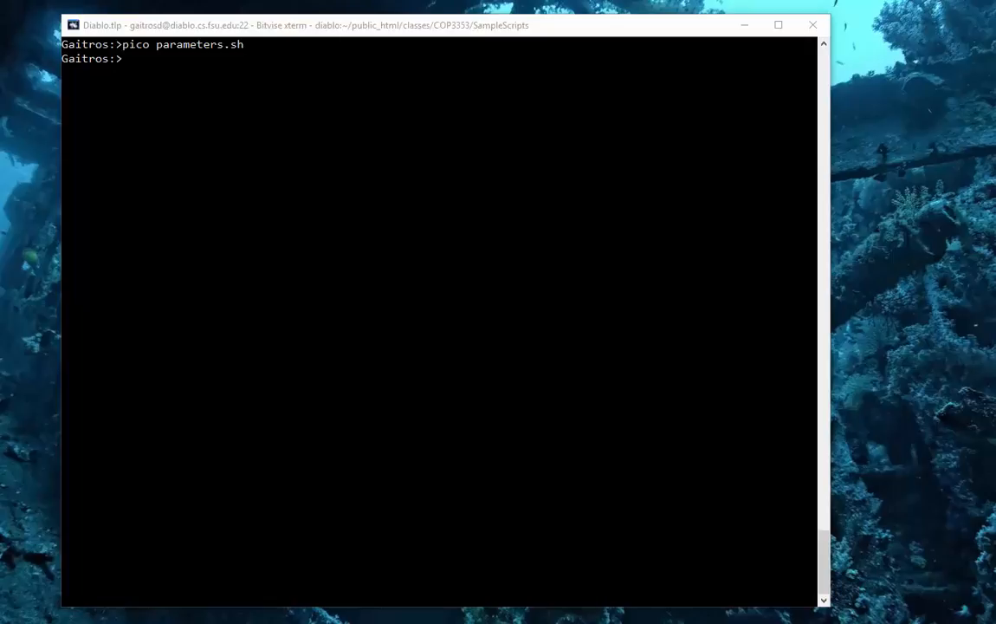
- Reopen parameters.sh in pico and start a 'more example2.sh' line above exit 0
{"action": "type", "text": "pico parameters.sh"}
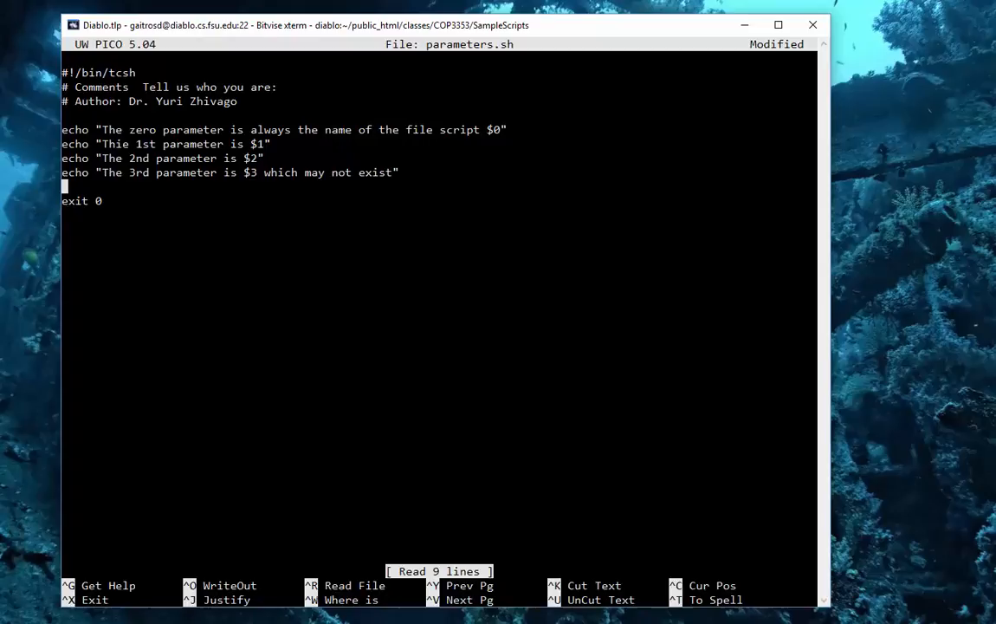
{"action": "type", "text": "more"}
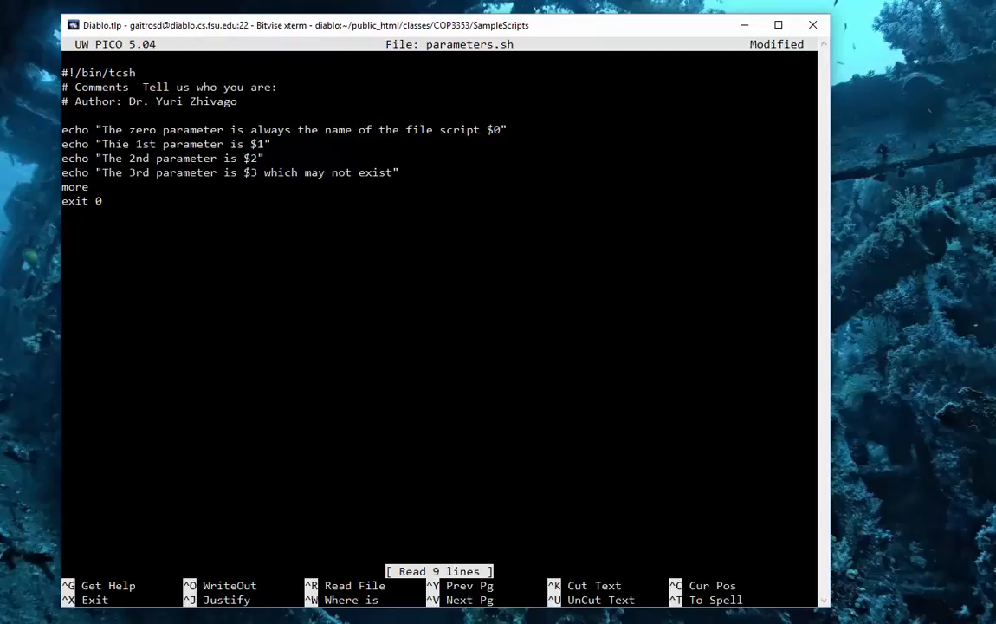
{"action": "type", "text": "exa"}
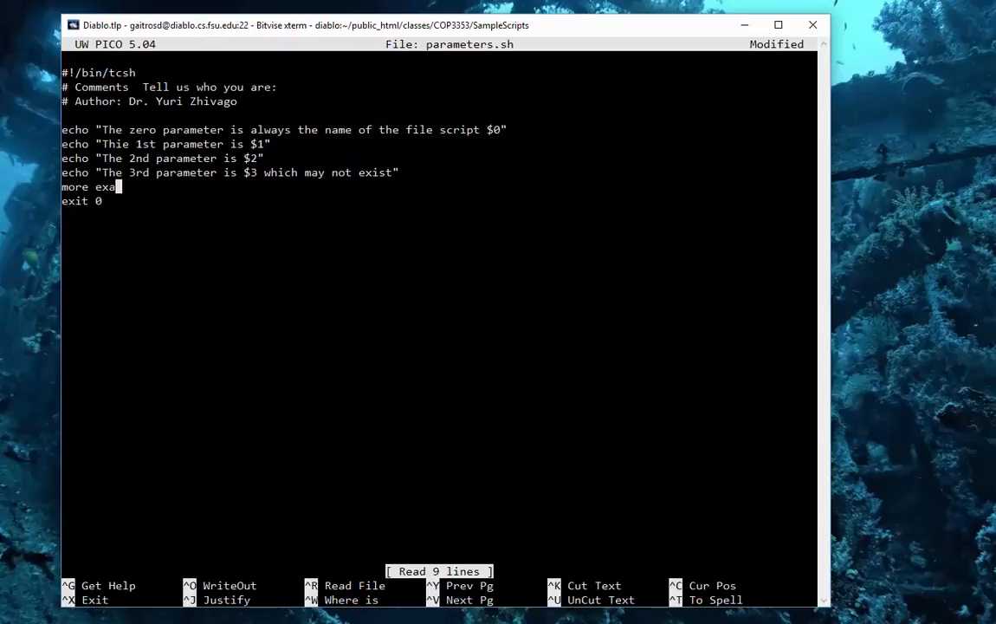
{"action": "type", "text": "mple2.sh"}
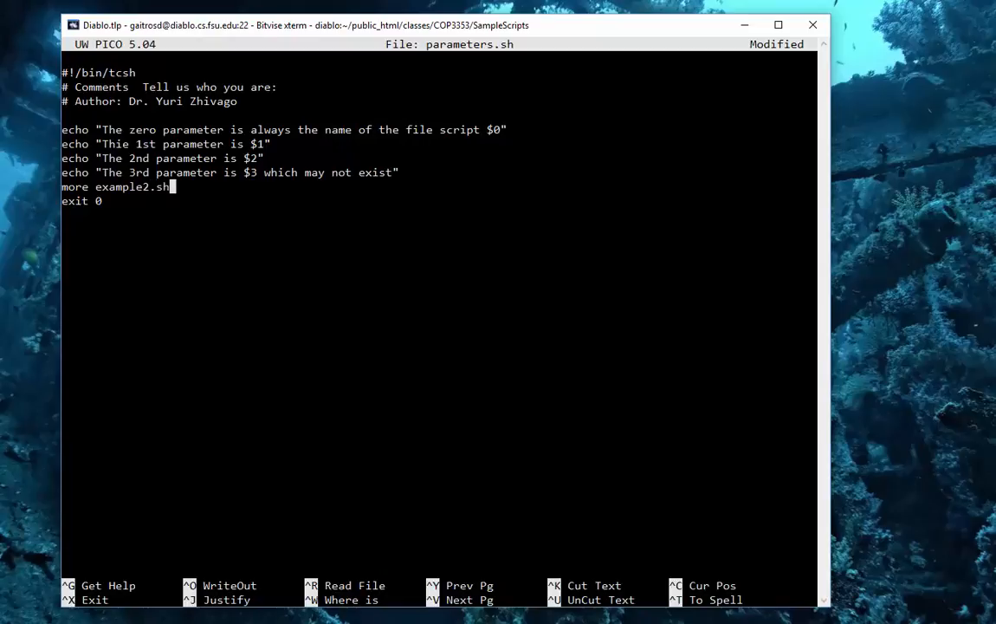
- Change the line to 'more $4' so the fourth parameter names the file, then save and exit
{"action": "key", "text": "BackSpace"}
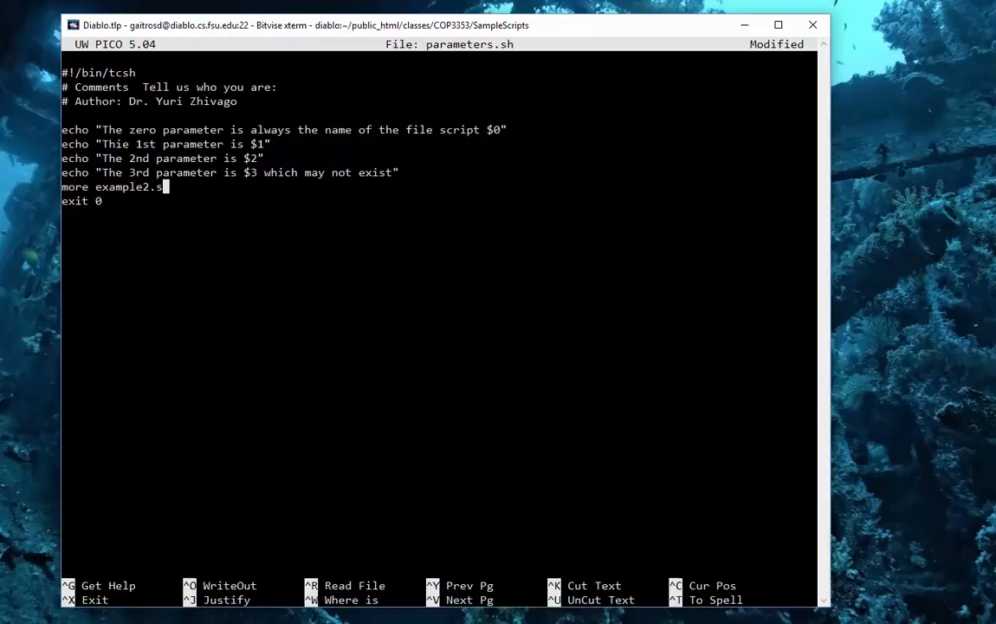
{"action": "key", "text": "BackSpace"}
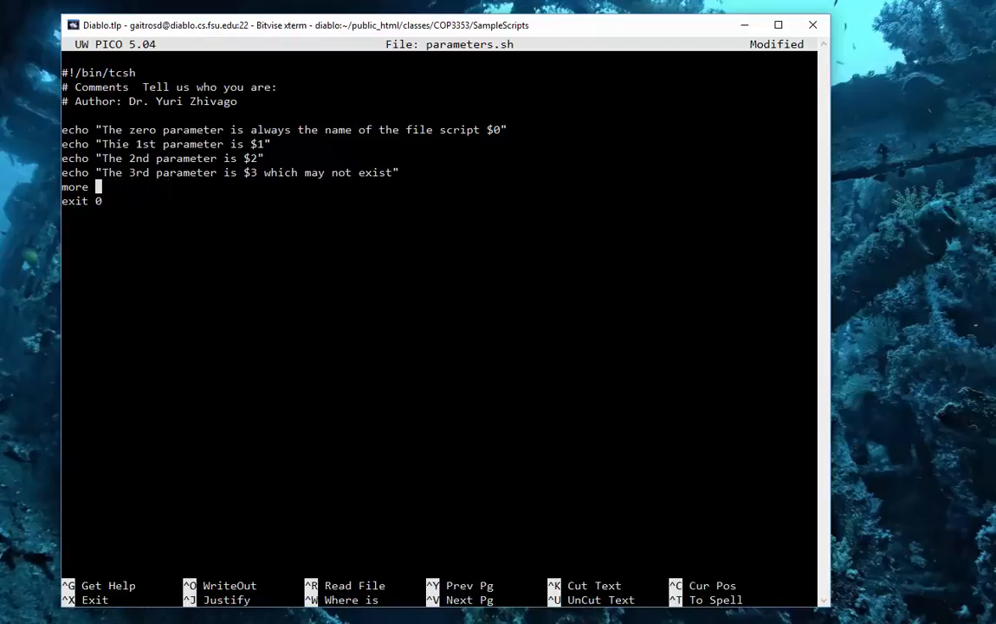
{"action": "type", "text": "$4"}
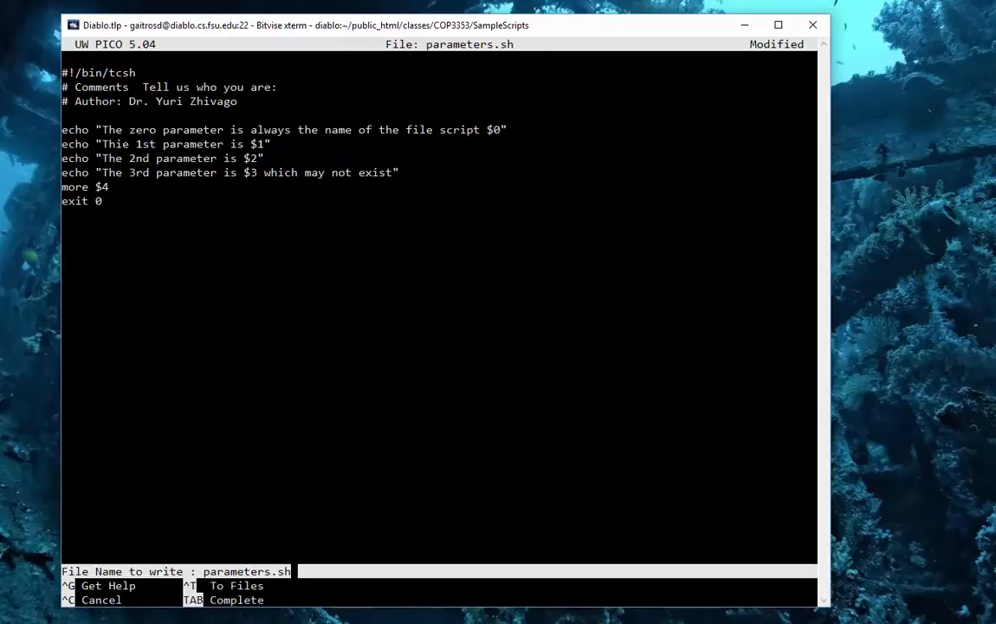
{"action": "key", "text": "Enter"}
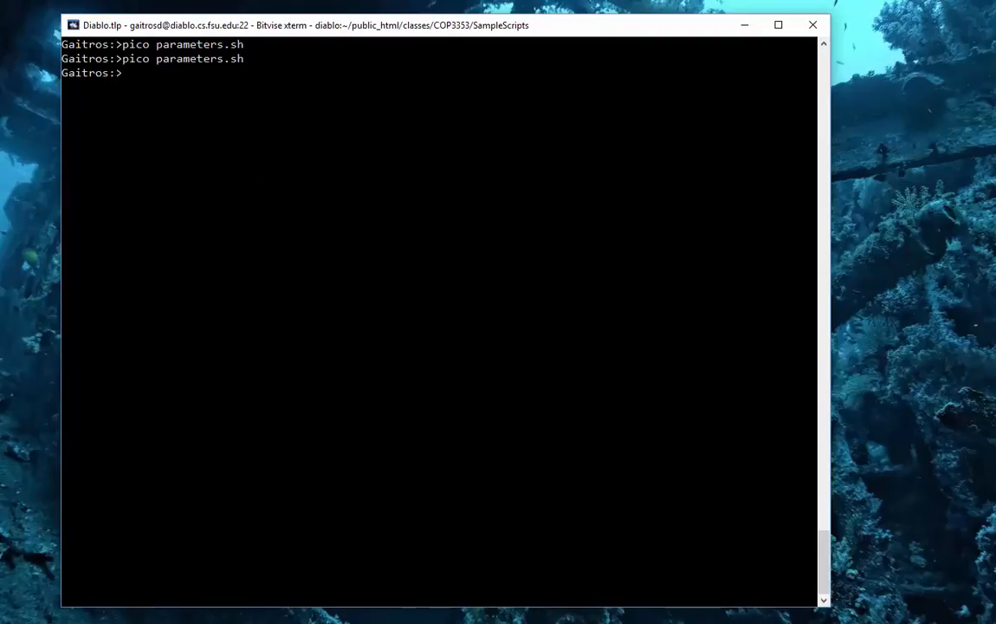
- Run parameters.sh one two three example2.sh to print the parameters and example2.sh's contents, then clear
{"action": "type", "text": "parameters.sh one two three example2.sh"}
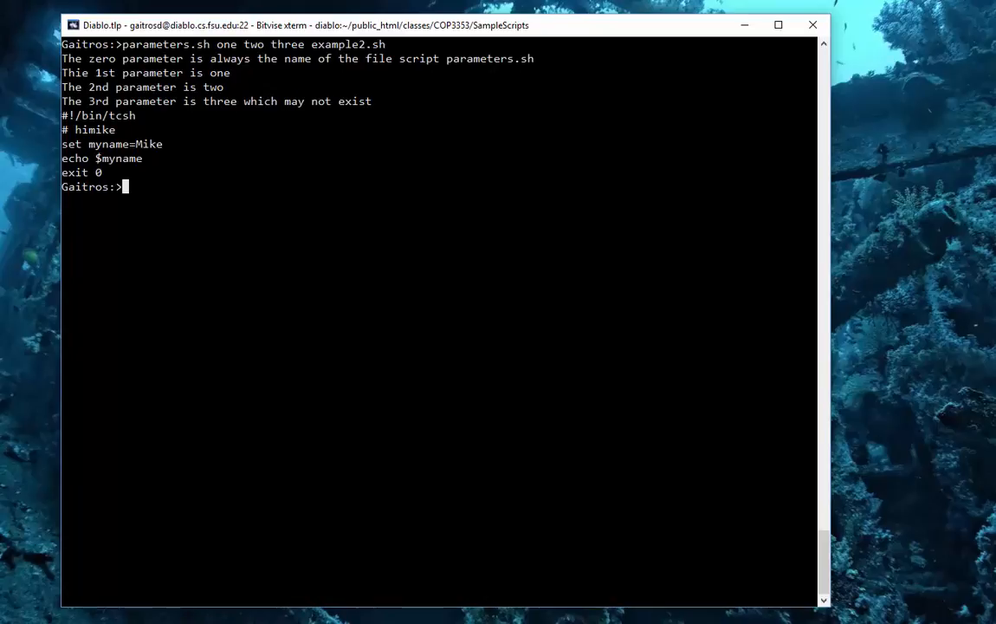
{"action": "type", "text": "clear"}
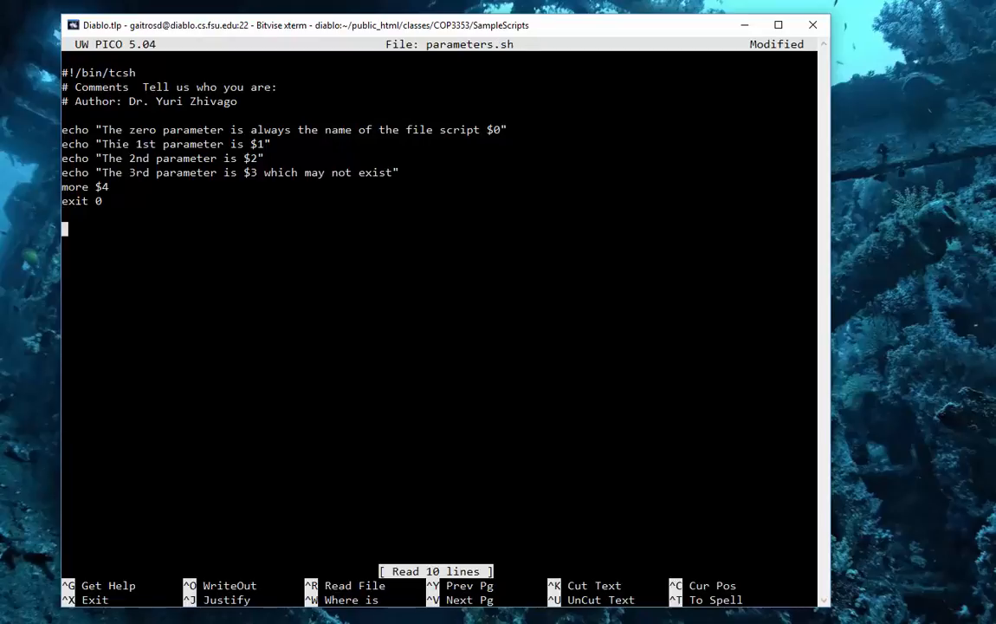
- Add a line below exit 0 holding the special variables $?, $$ and $!
{"action": "type", "text": "$?"}
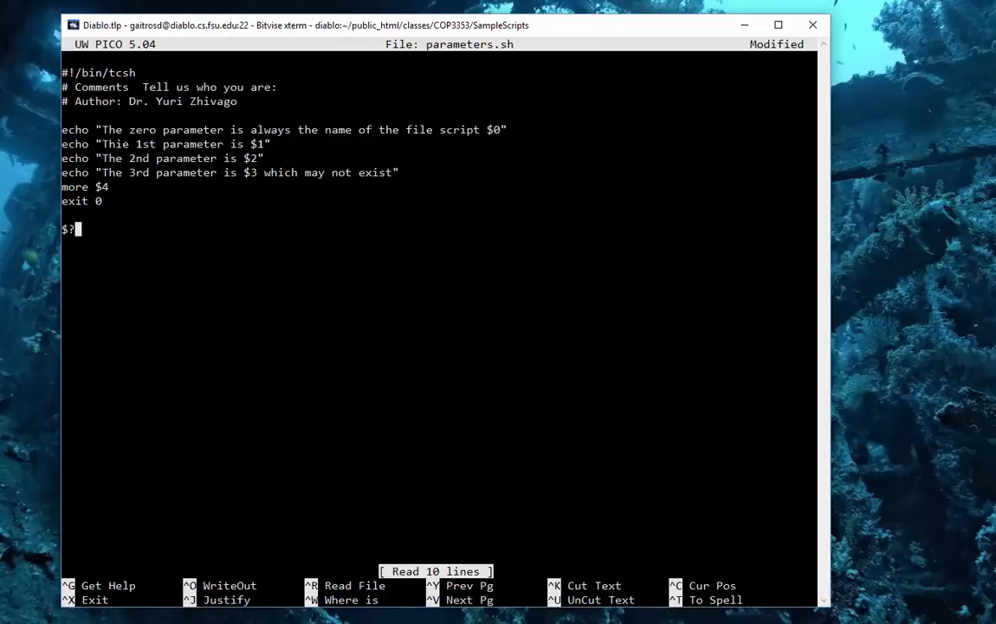
{"action": "type", "text": "$$"}
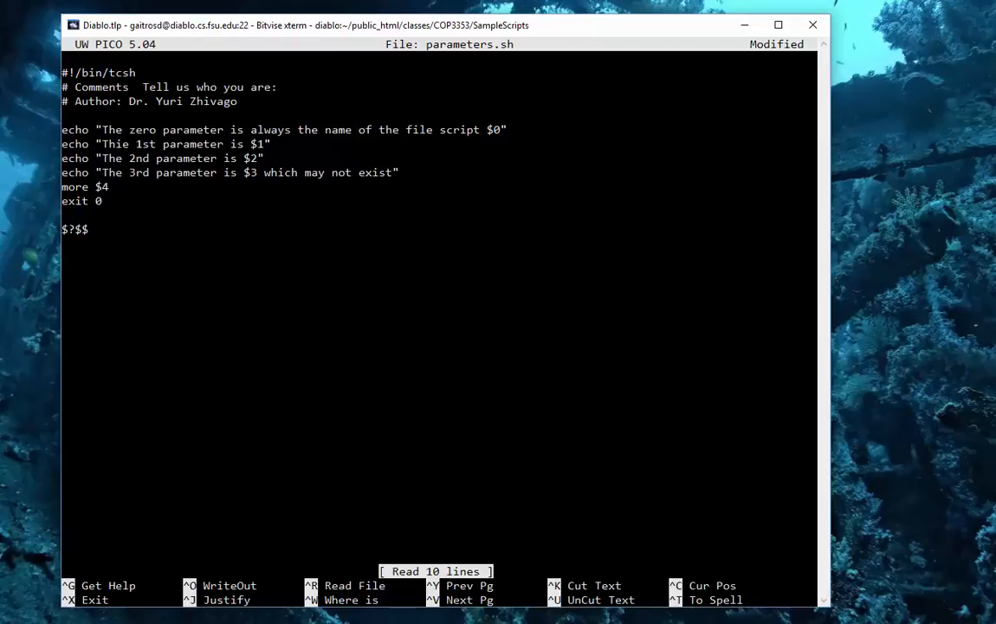
{"action": "type", "text": "$!"}
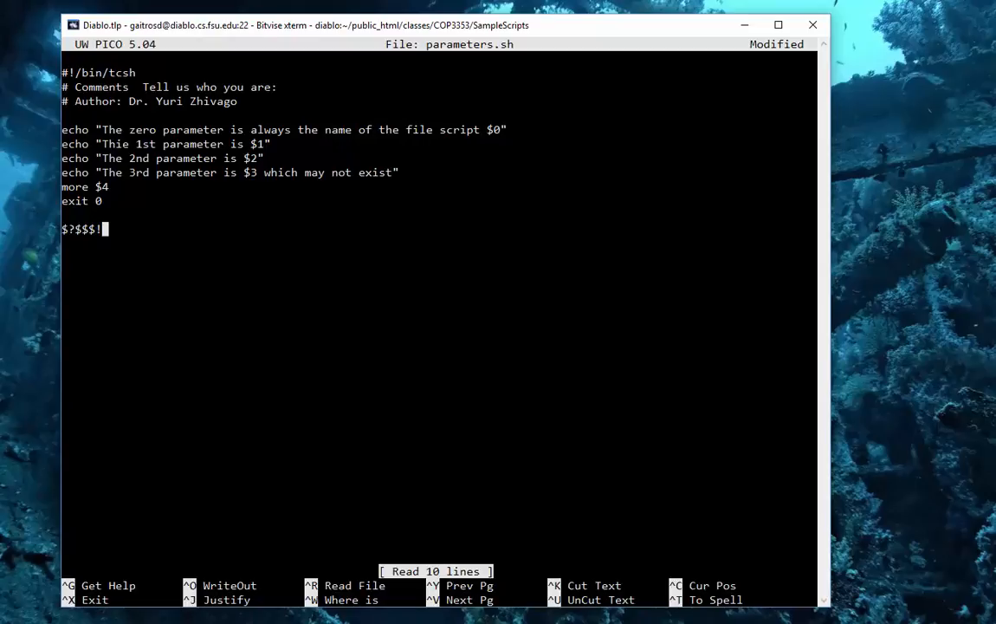